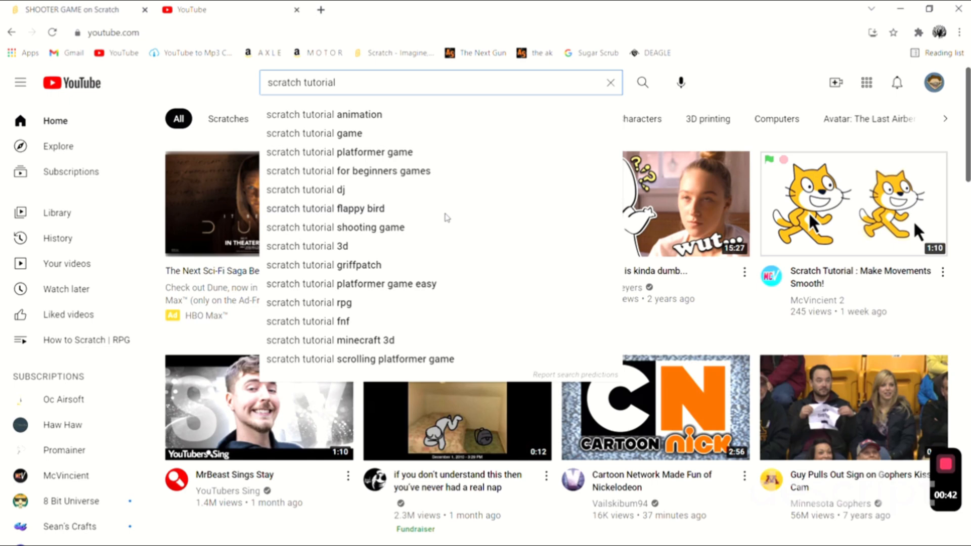
# Switch from the YouTube tab to the SHOOTER GAME Scratch project tab.
pyautogui.click(74, 9)
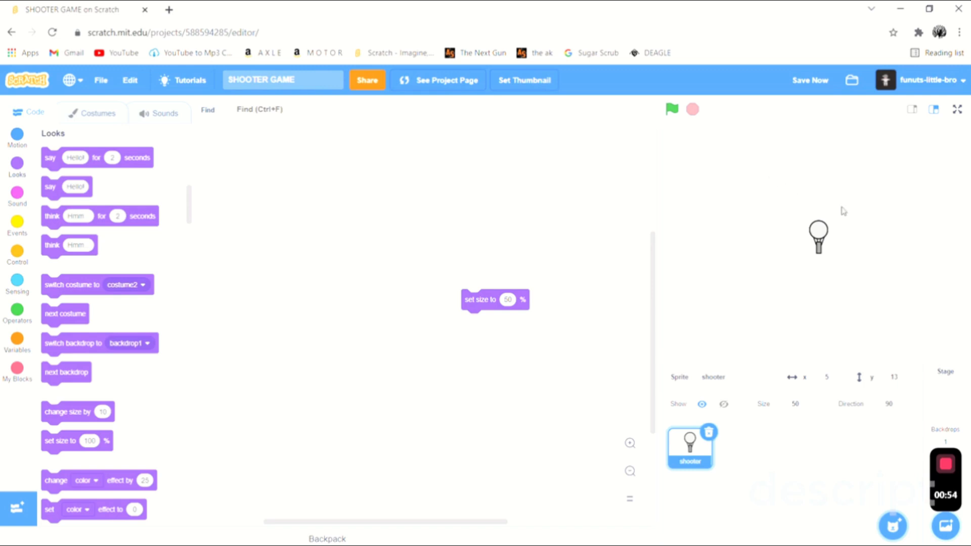
pyautogui.moveTo(660, 218)
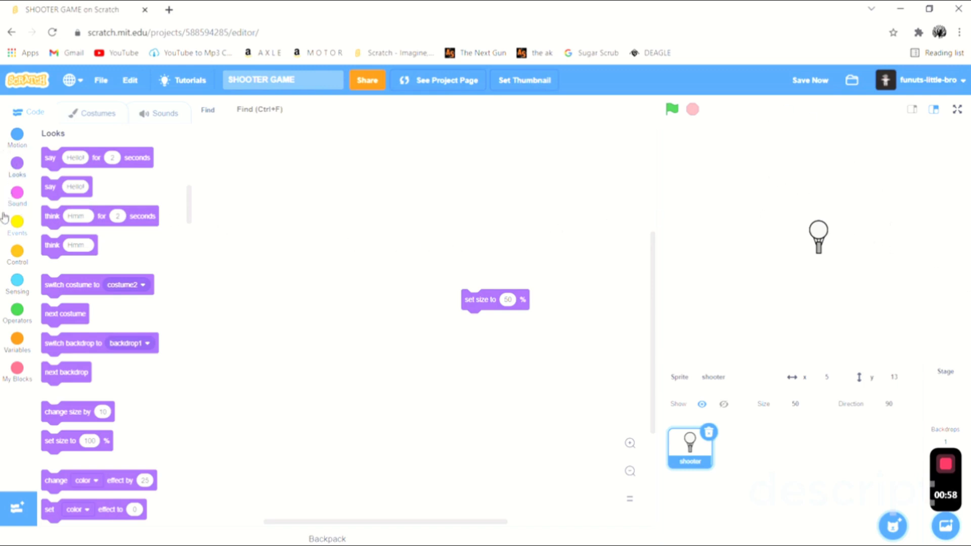
# Build a flag-started forever loop: right arrow or d changes x by 10, left arrow or a by -10.
pyautogui.click(17, 223)
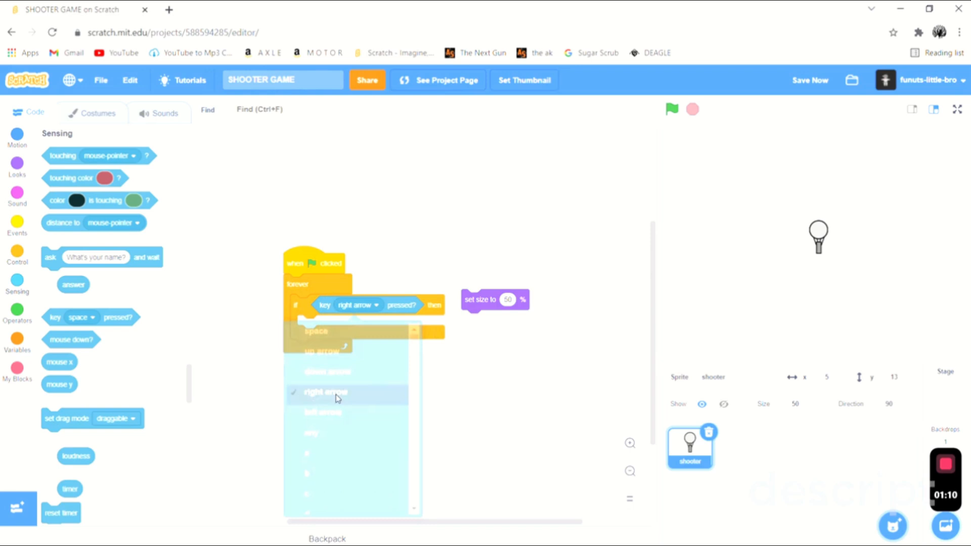
pyautogui.click(17, 312)
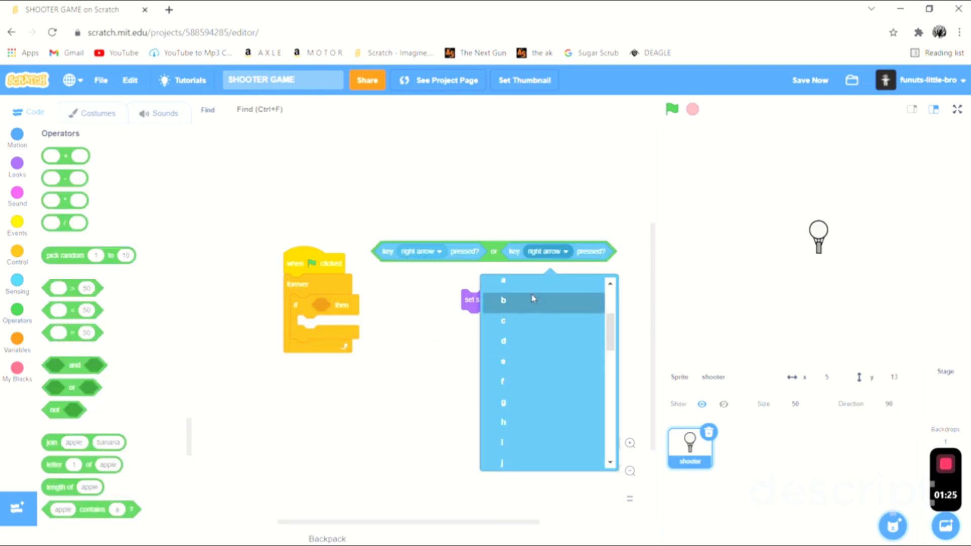
pyautogui.click(502, 341)
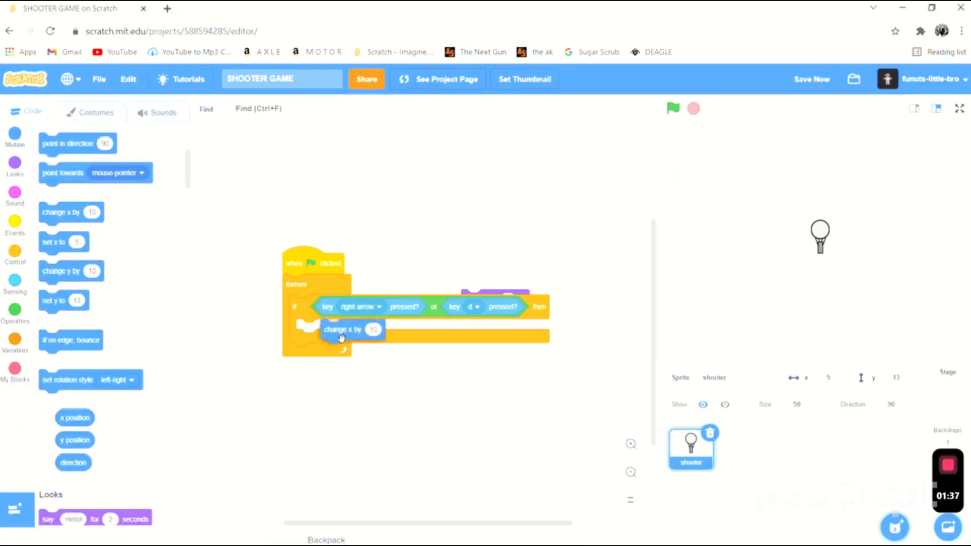
pyautogui.click(673, 108)
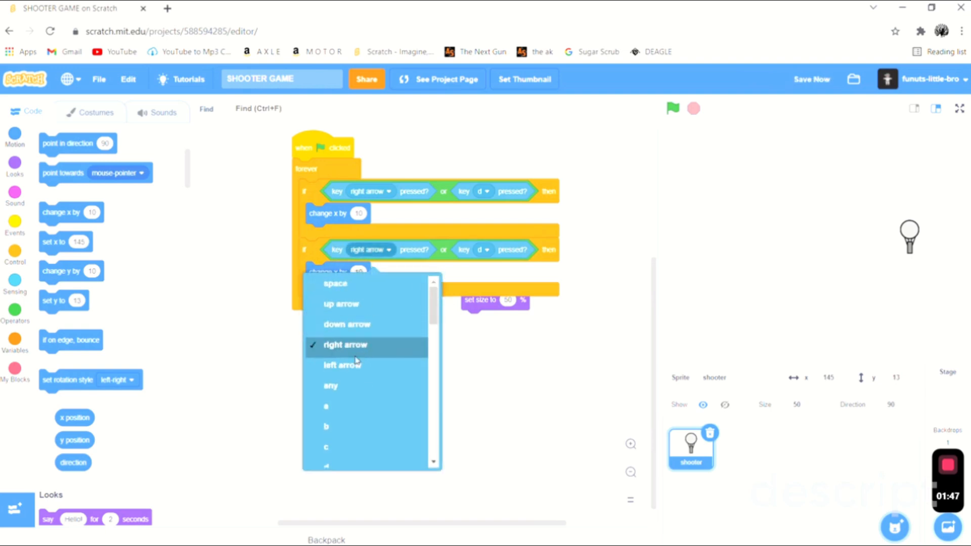
pyautogui.click(342, 366)
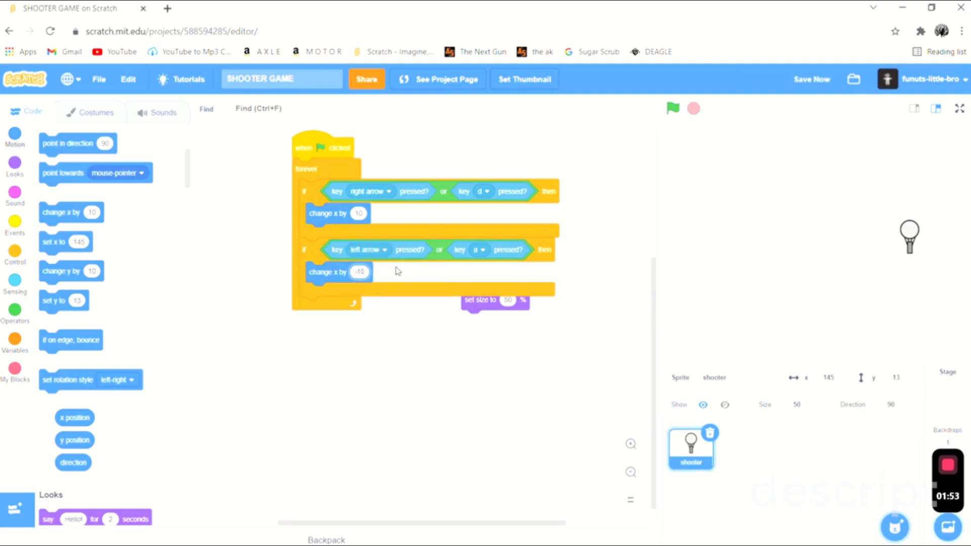
# Add up arrow or w changing y by 10 and down arrow or s by -10, plus size and mouse-pointing.
pyautogui.click(672, 109)
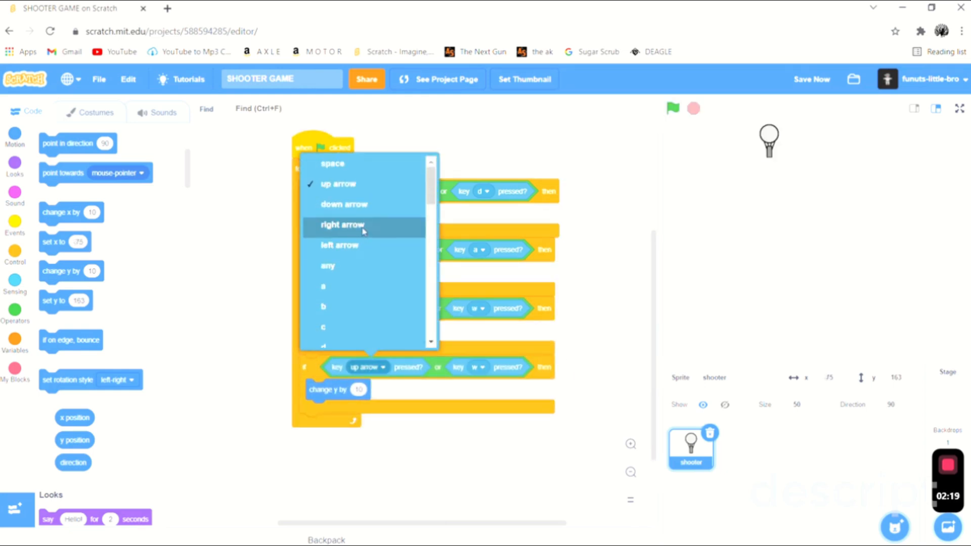
pyautogui.click(341, 225)
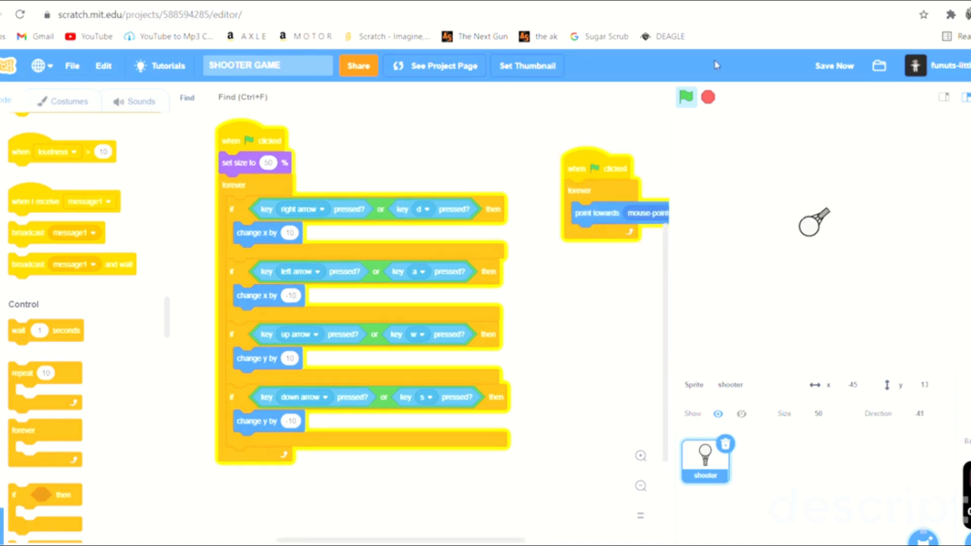
# Run the game to check movement and aiming, then view the shooter's costumes.
pyautogui.moveTo(814, 222); pyautogui.dragTo(860, 248)
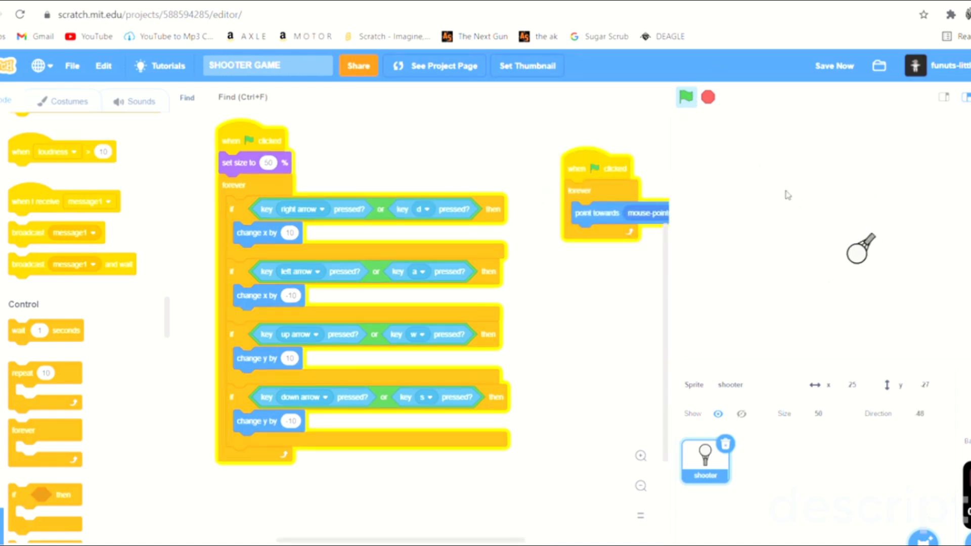
pyautogui.click(68, 100)
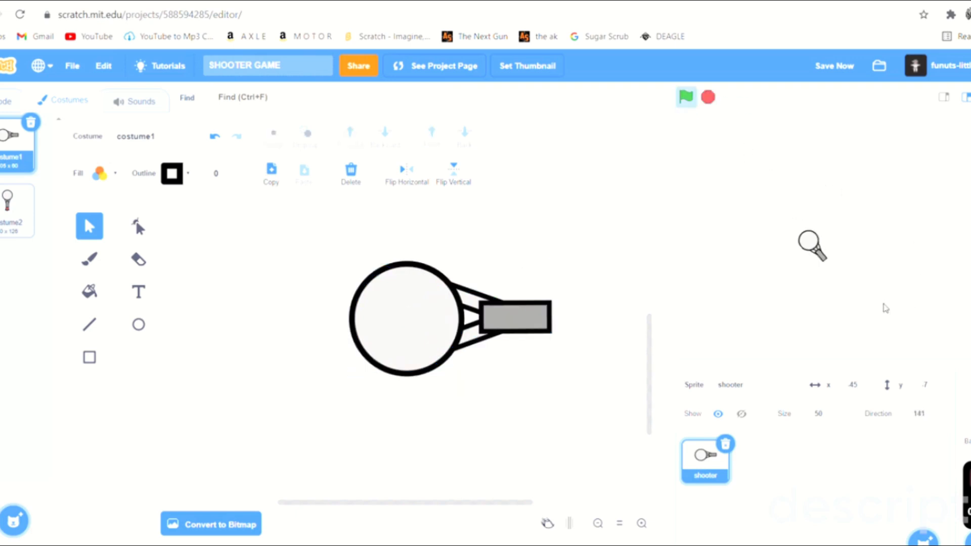
# Paint a small dash-shaped sprite and name it bullet.
pyautogui.moveTo(811, 245); pyautogui.dragTo(795, 260)
pyautogui.write('bullet')
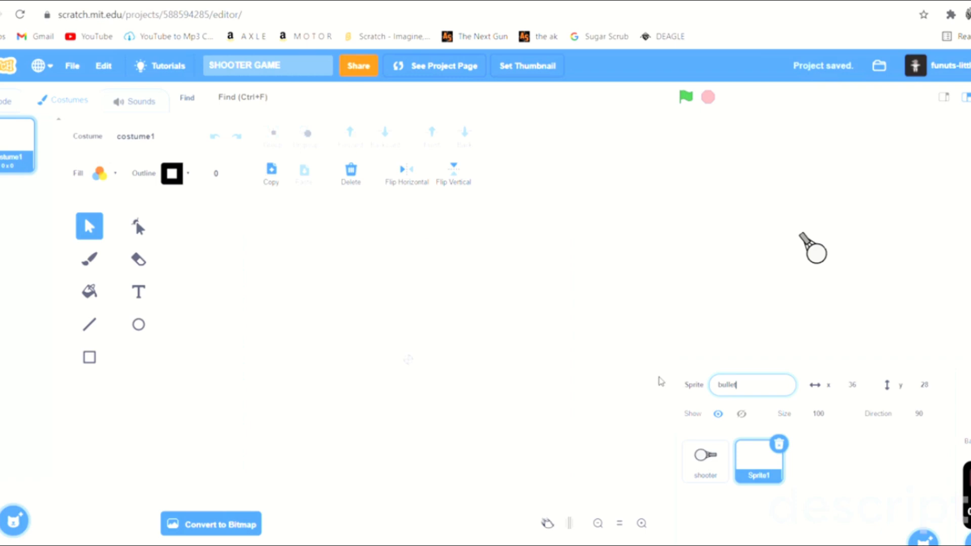
pyautogui.click(89, 259)
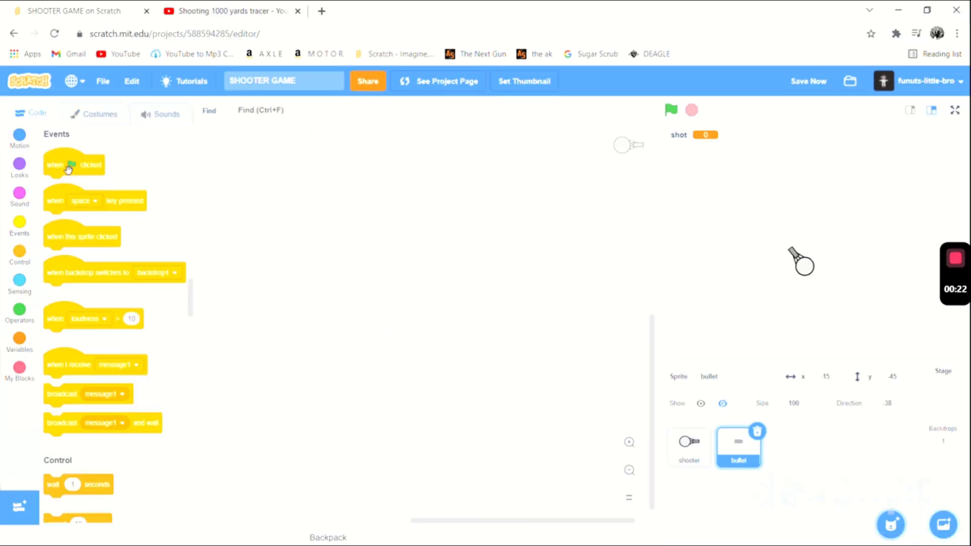
# Script the bullet to clone itself while mouse down, go to the shooter and point toward the mouse.
pyautogui.moveTo(73, 164); pyautogui.dragTo(341, 256)
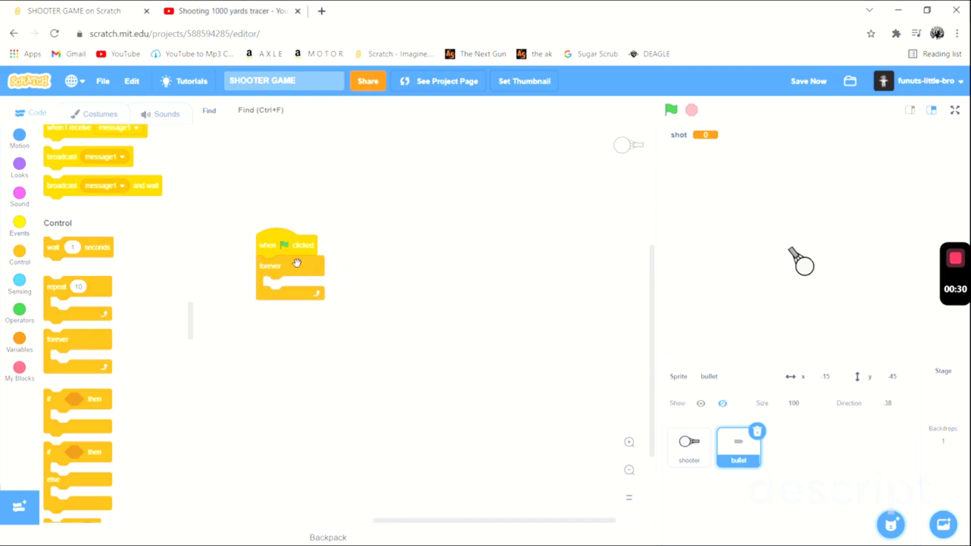
pyautogui.click(20, 286)
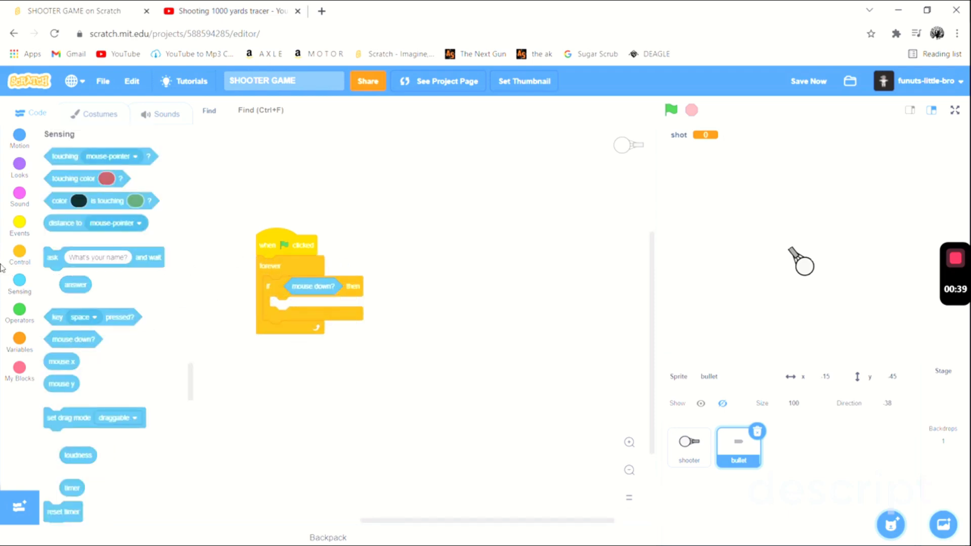
pyautogui.scroll(-3)
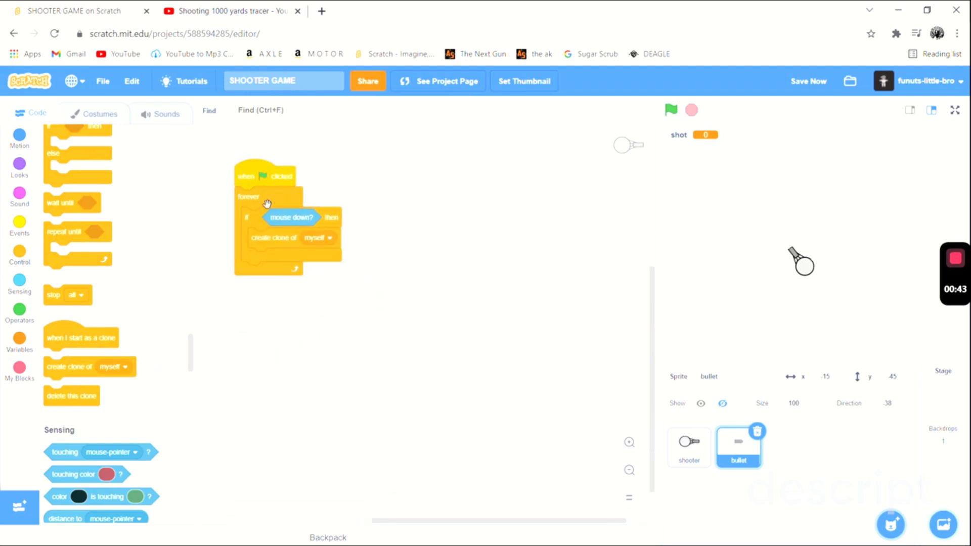
pyautogui.click(20, 165)
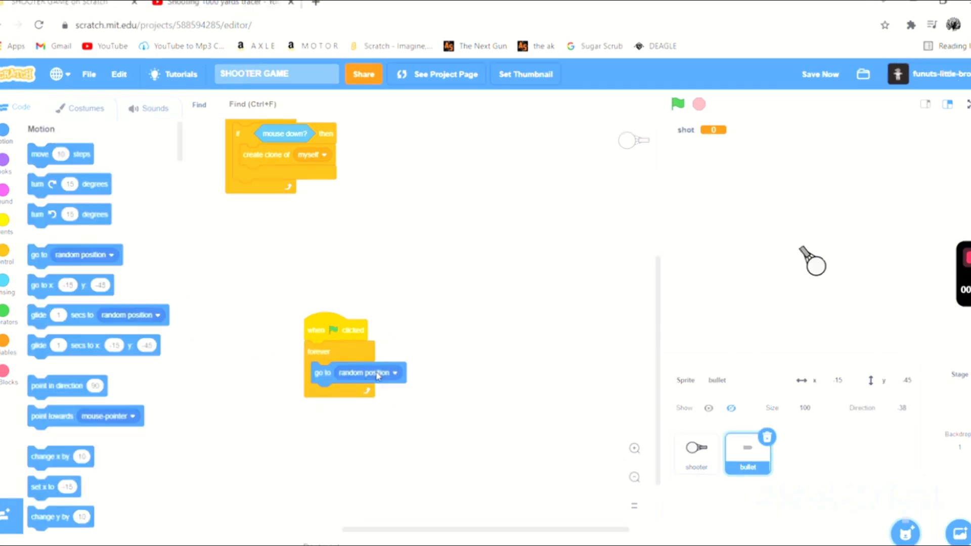
pyautogui.click(371, 373)
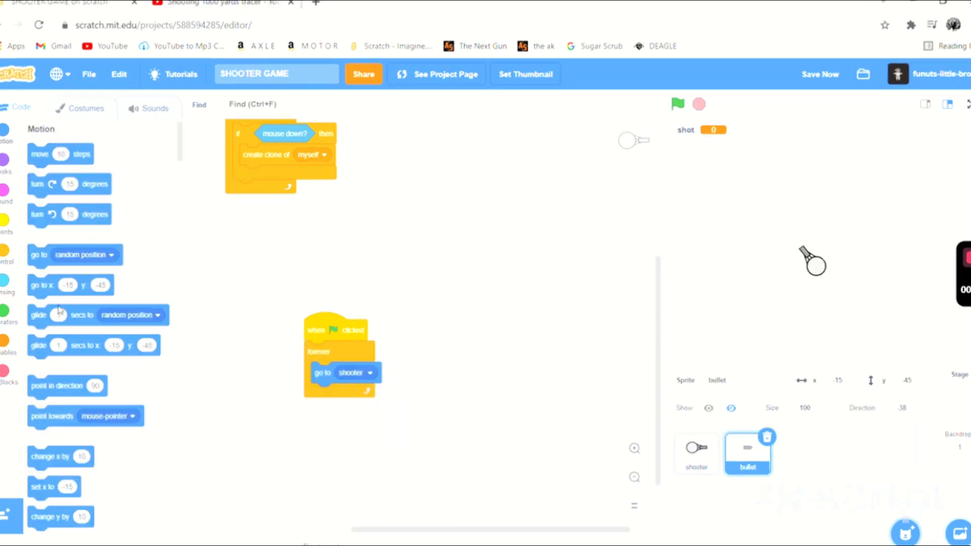
pyautogui.moveTo(85, 415); pyautogui.dragTo(365, 394)
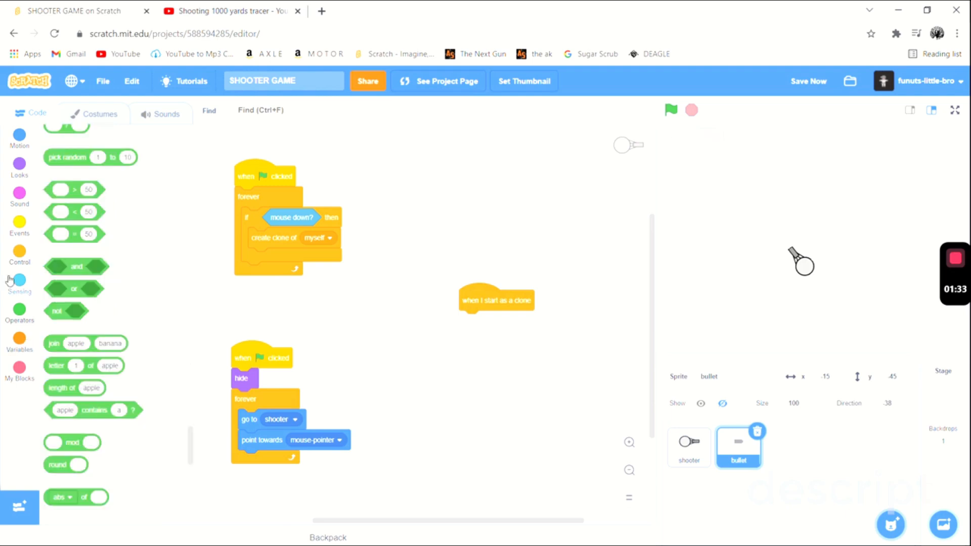
pyautogui.moveTo(29, 255)
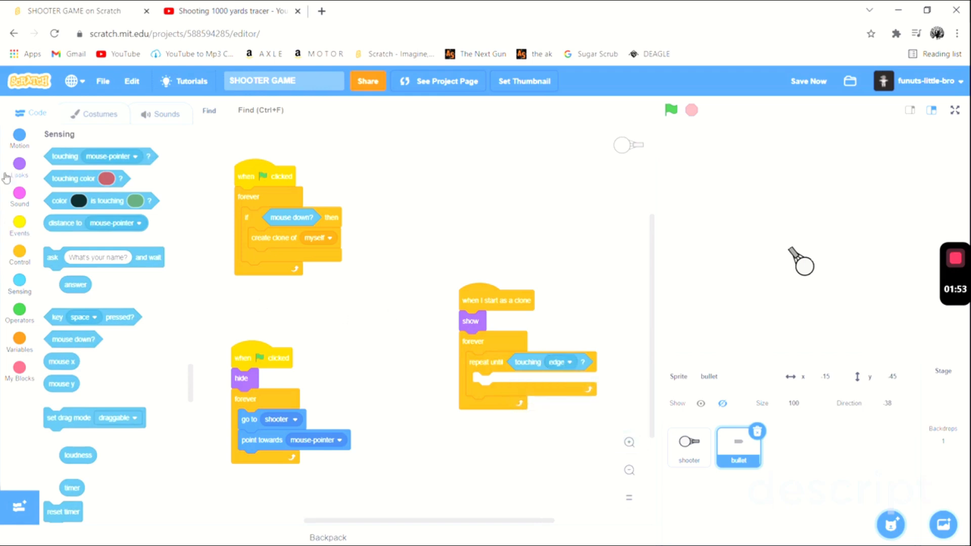
# Have each clone show, move 20 steps until touching edge then delete, and wait until not mouse down.
pyautogui.click(20, 136)
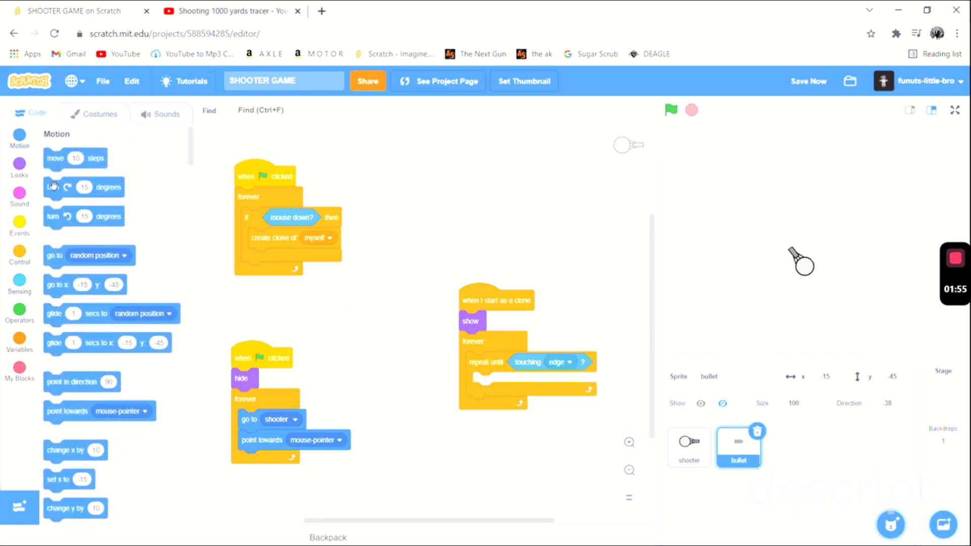
pyautogui.moveTo(76, 158); pyautogui.dragTo(502, 382)
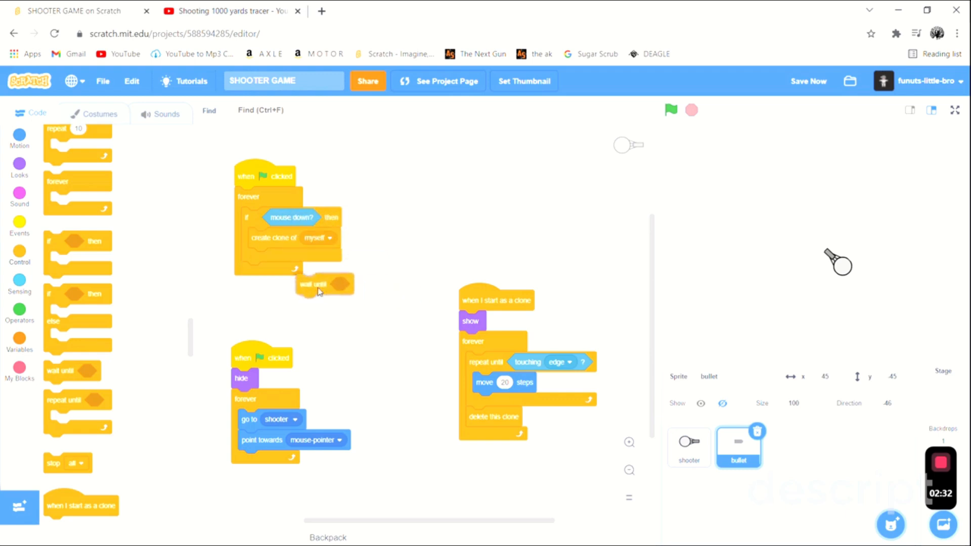
pyautogui.click(19, 283)
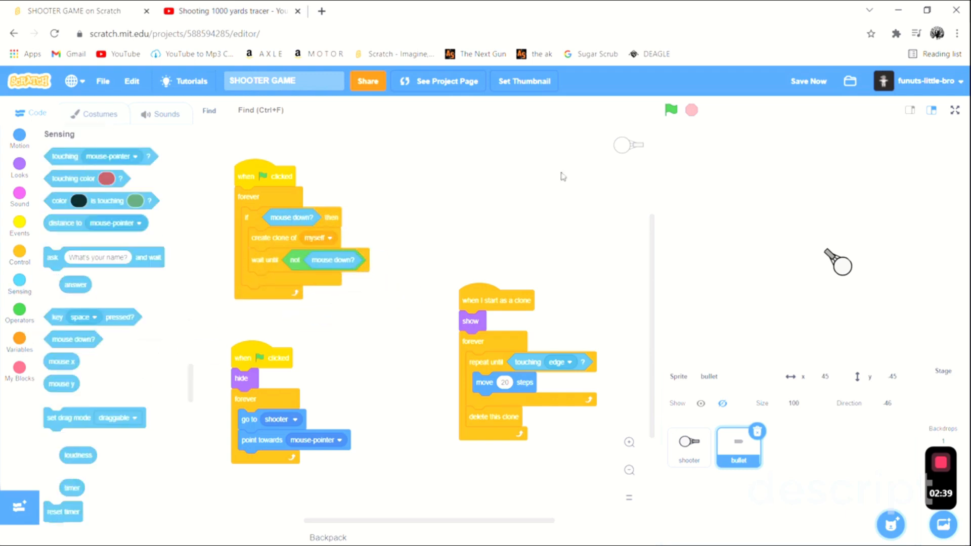
# Select the shooter sprite to show its movement and aiming scripts again.
pyautogui.click(671, 110)
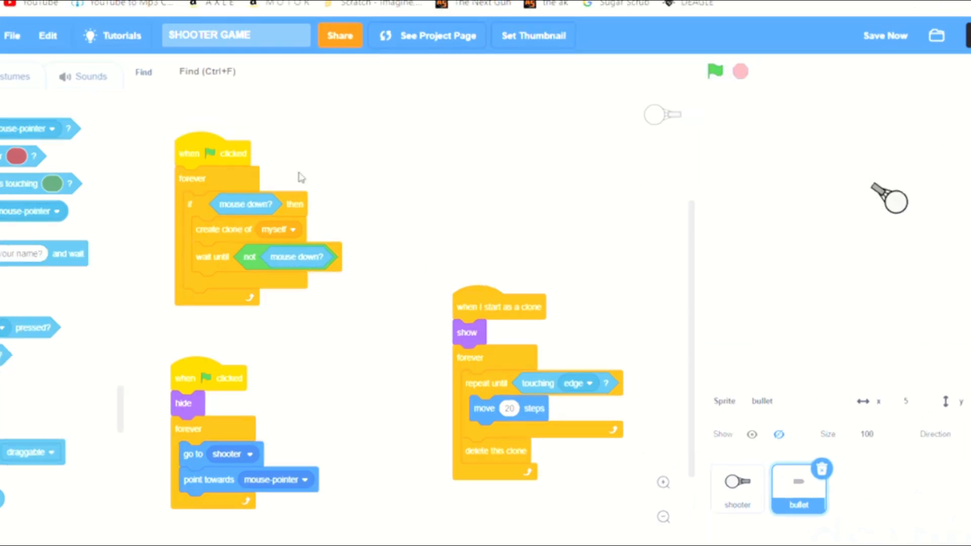
pyautogui.click(736, 488)
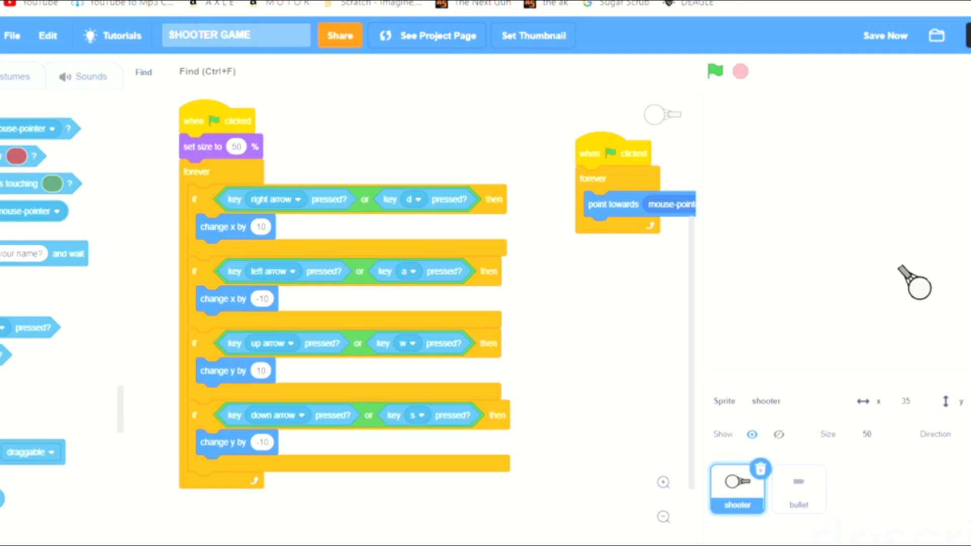
pyautogui.moveTo(773, 62)
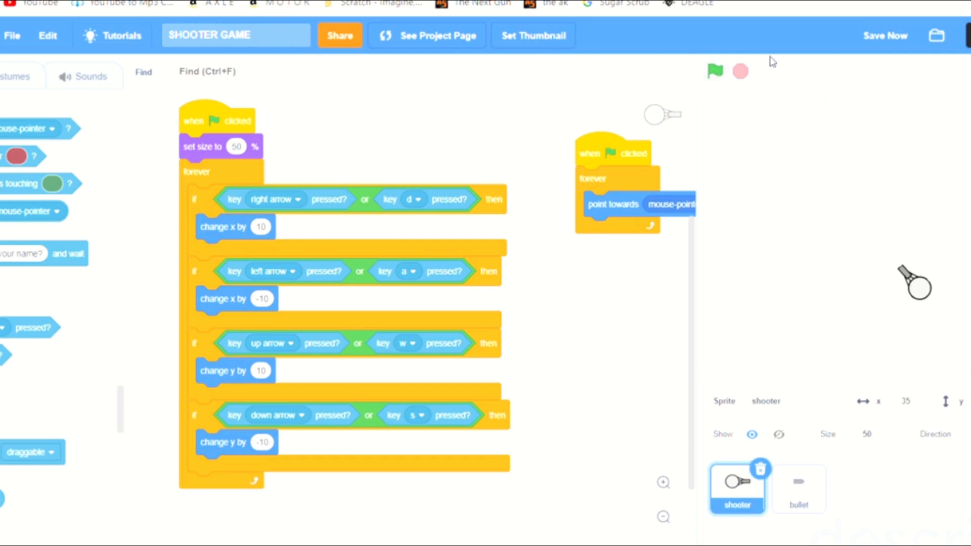